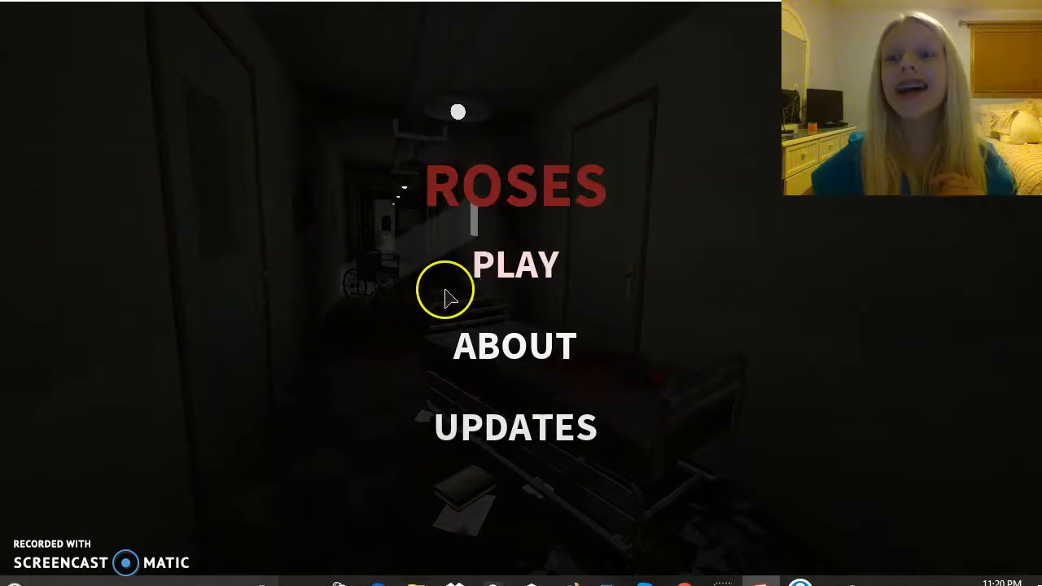
{"action": "mouse_move", "coordinate": [729, 220]}
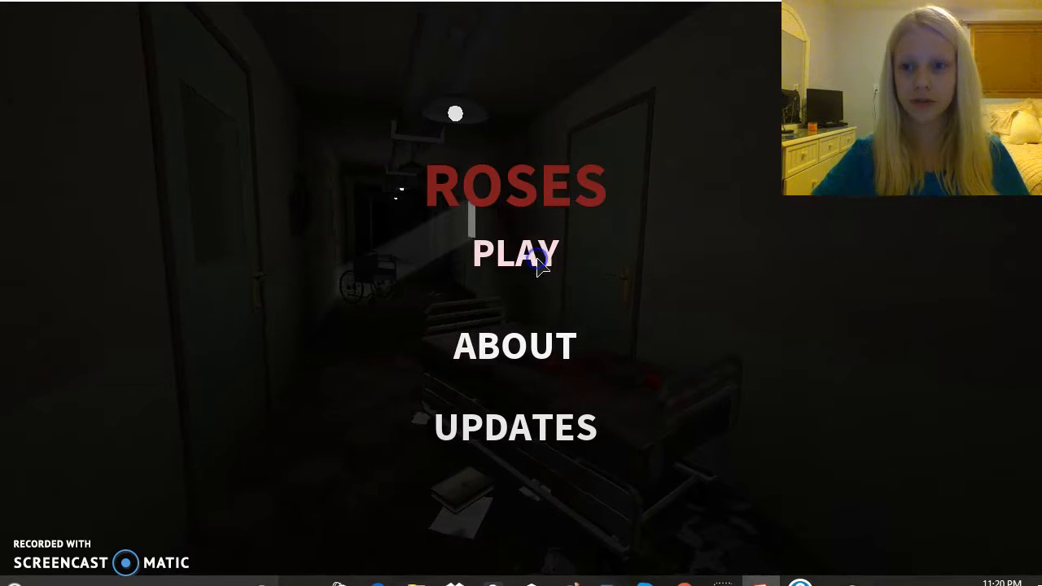
Start the Roses game and head into the hospital corridors
{"action": "left_click", "coordinate": [514, 252]}
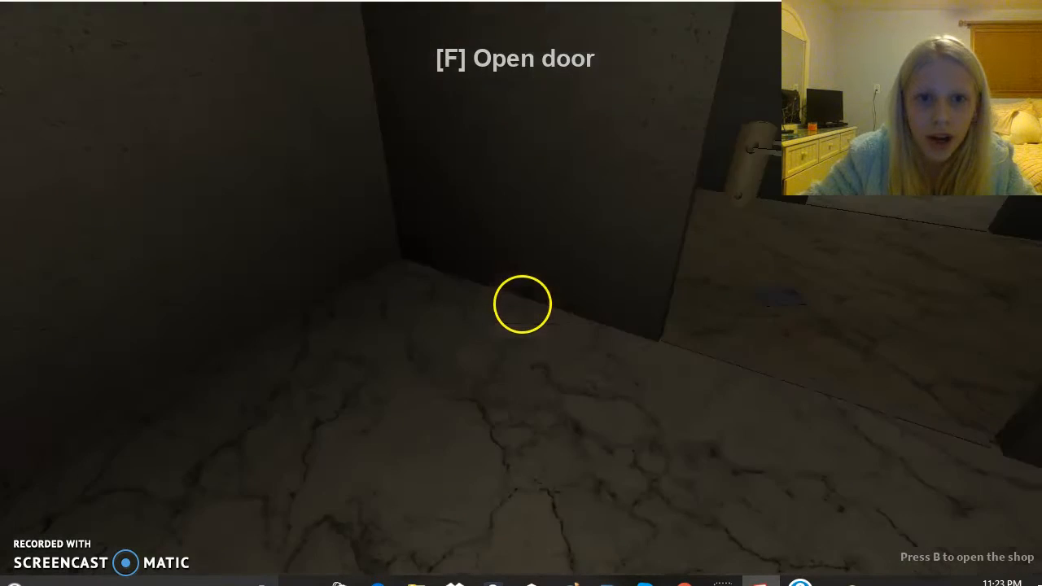
Open the door with F and walk forward into the corridor toward the wheelchair
{"action": "key", "text": "f"}
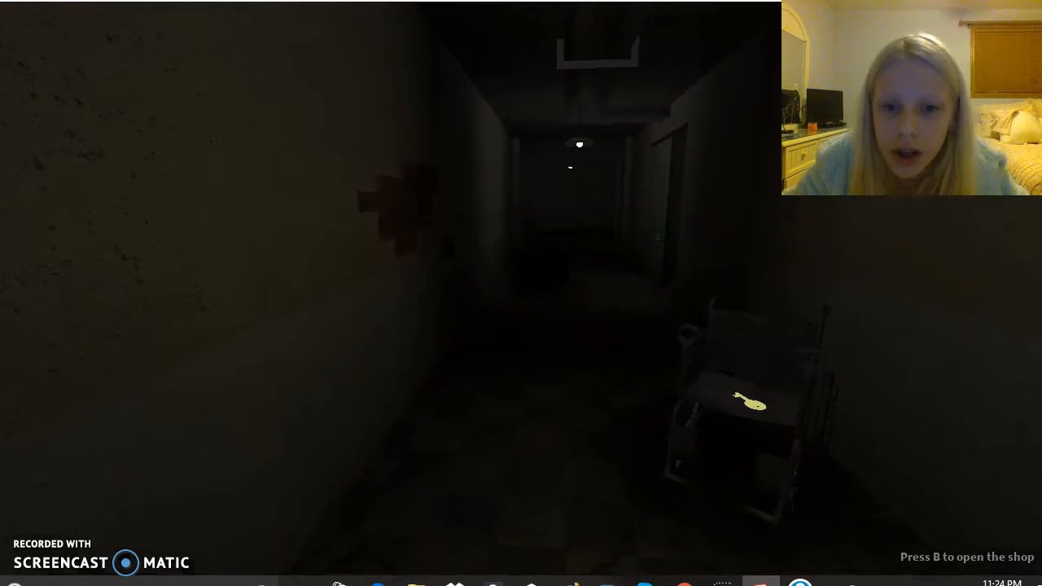
{"action": "key", "text": "w"}
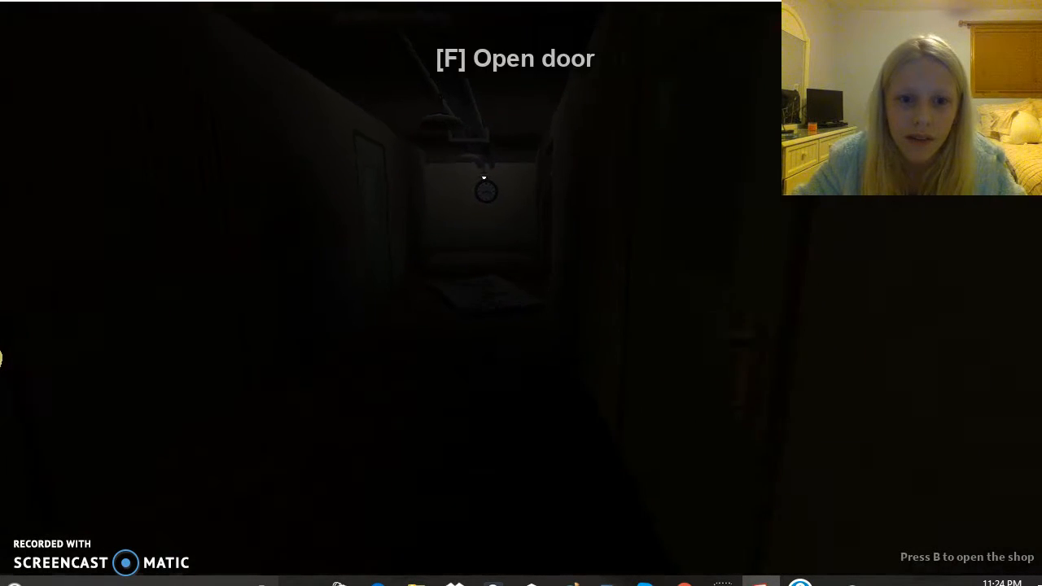
{"action": "key", "text": "f"}
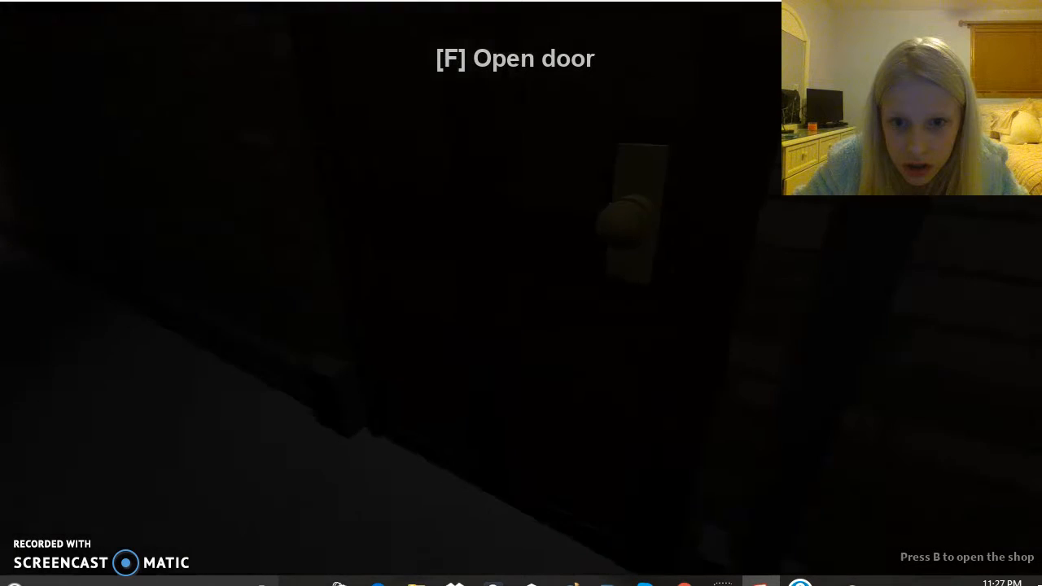
Open the dark door with F to reveal the brick-walled passage
{"action": "key", "text": "f"}
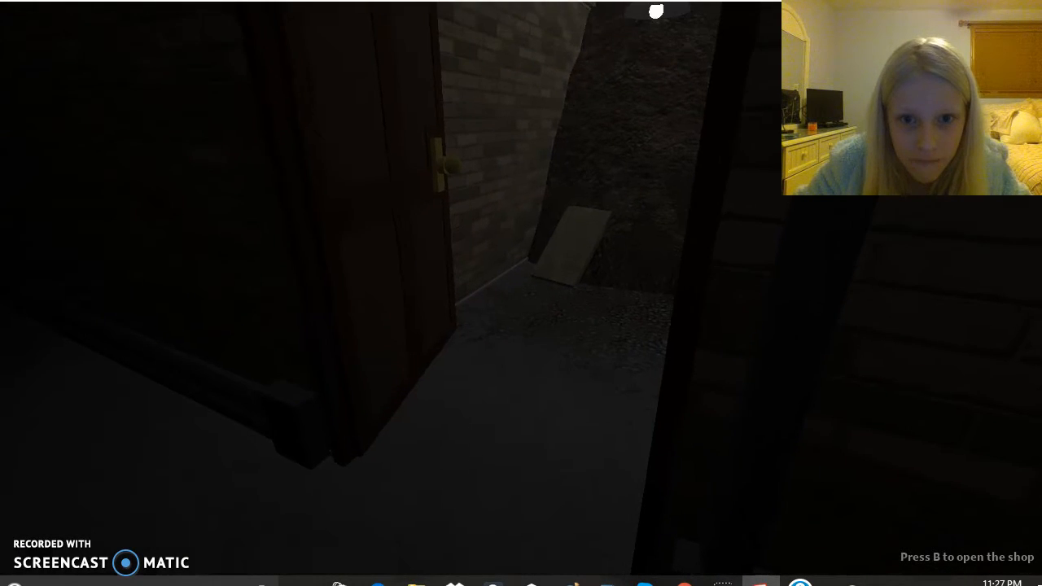